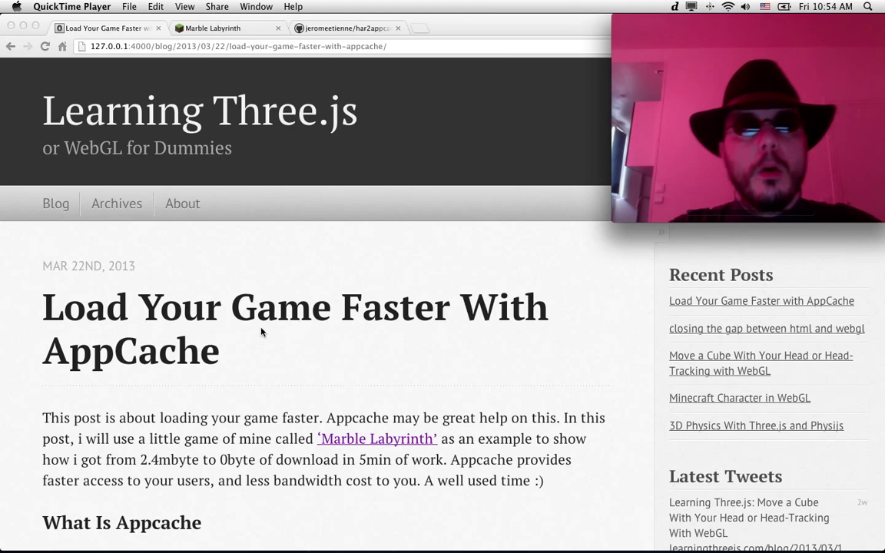
Switch to the Marble Labyrinth game tab to view its network log.
{"action": "left_click", "coordinate": [226, 28]}
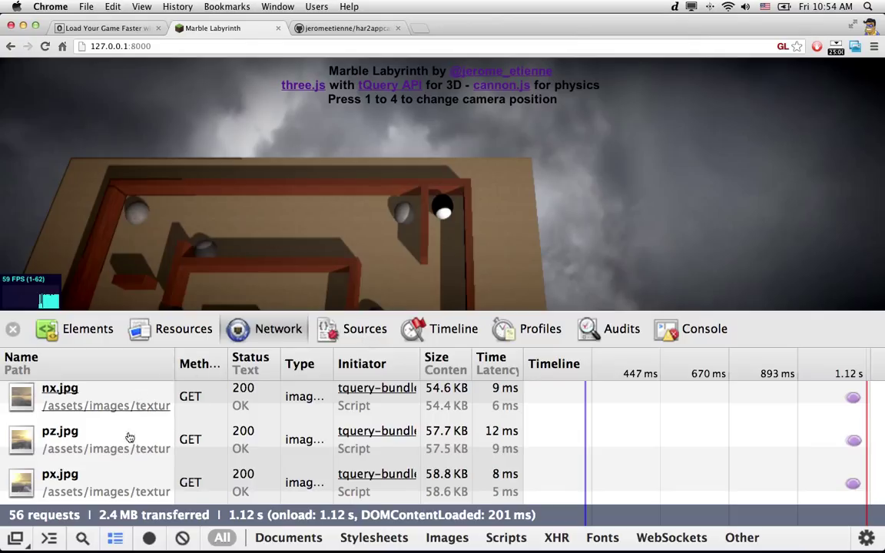
{"action": "mouse_move", "coordinate": [121, 457]}
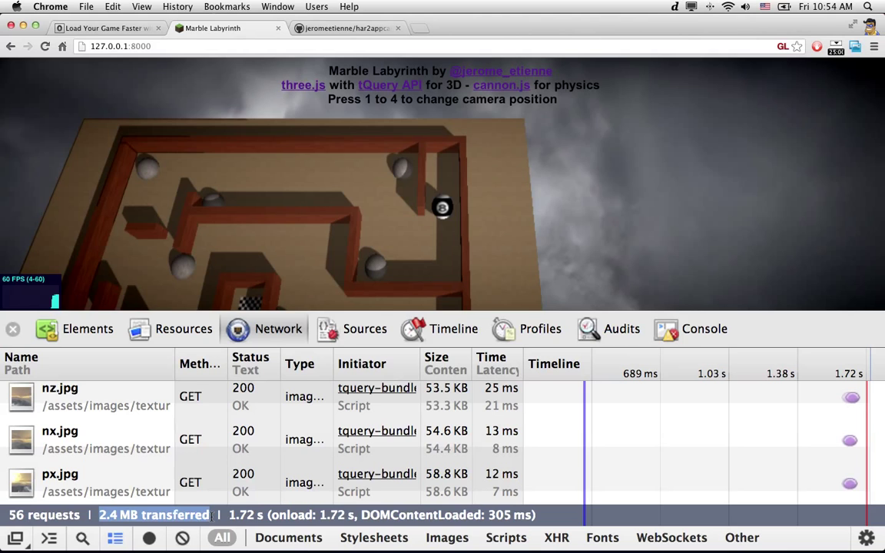
{"action": "mouse_move", "coordinate": [77, 191]}
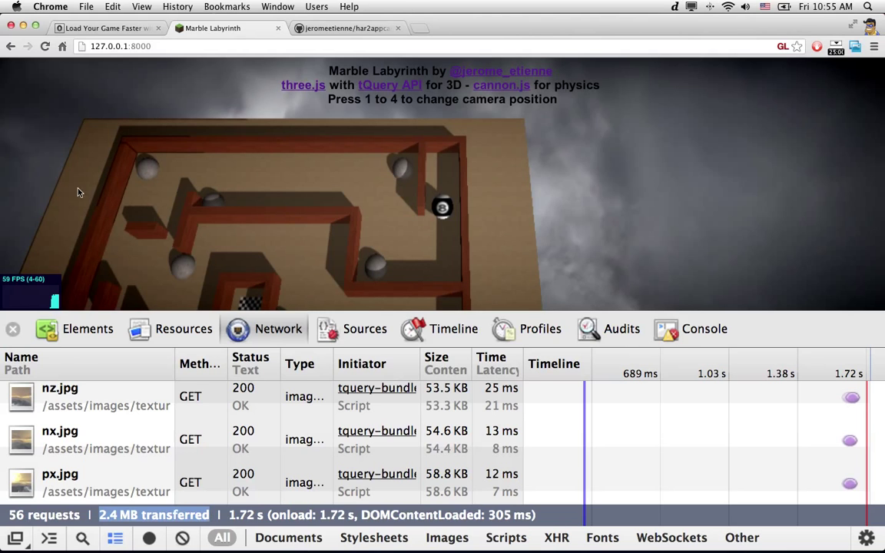
Return to the 'Load Your Game Faster' post and scroll to the har2appcache section.
{"action": "left_click", "coordinate": [104, 28]}
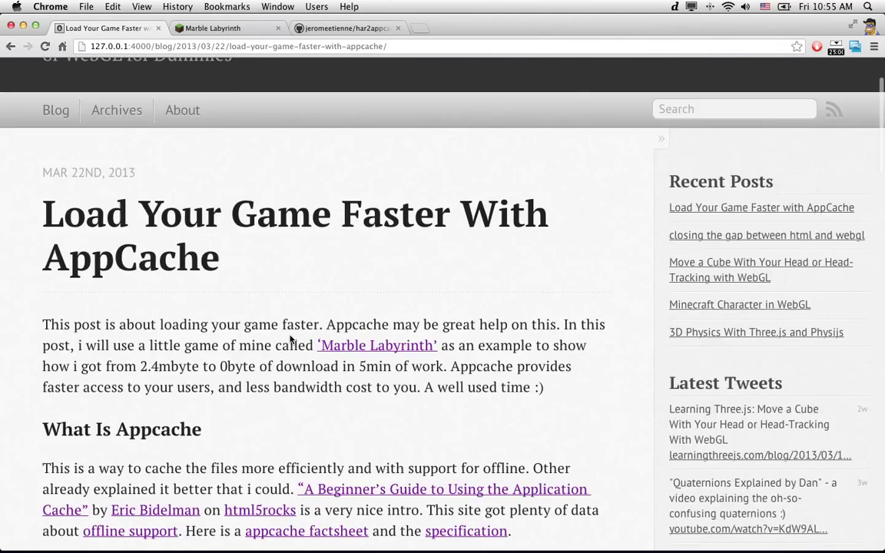
{"action": "scroll", "scroll_direction": "down", "scroll_amount": 3}
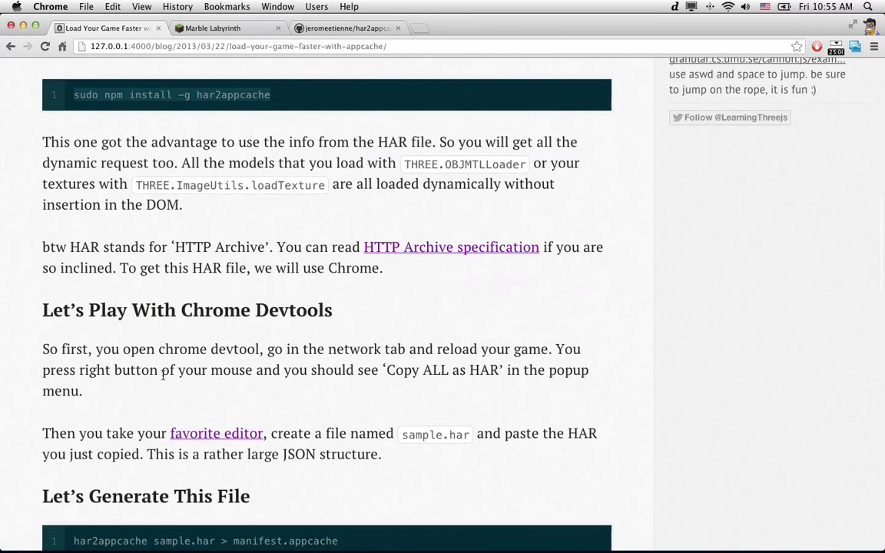
{"action": "mouse_move", "coordinate": [294, 334]}
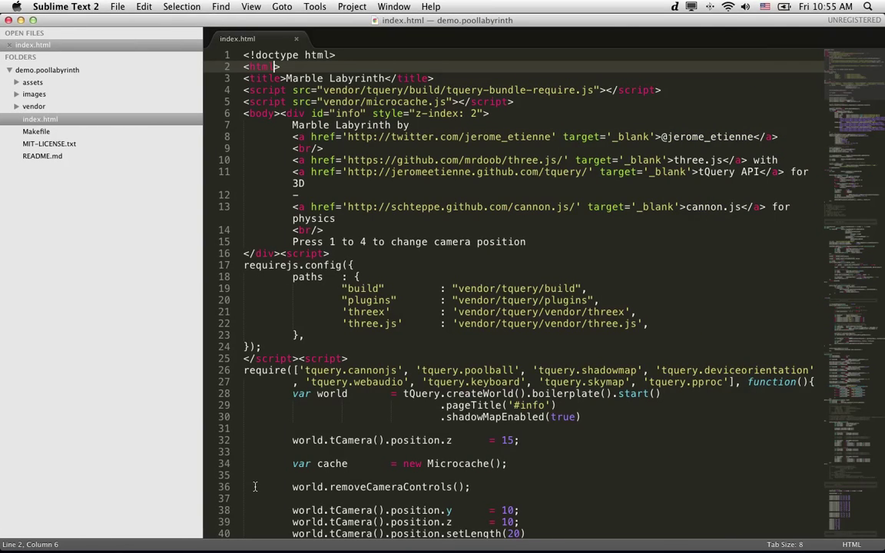
{"action": "mouse_move", "coordinate": [84, 74]}
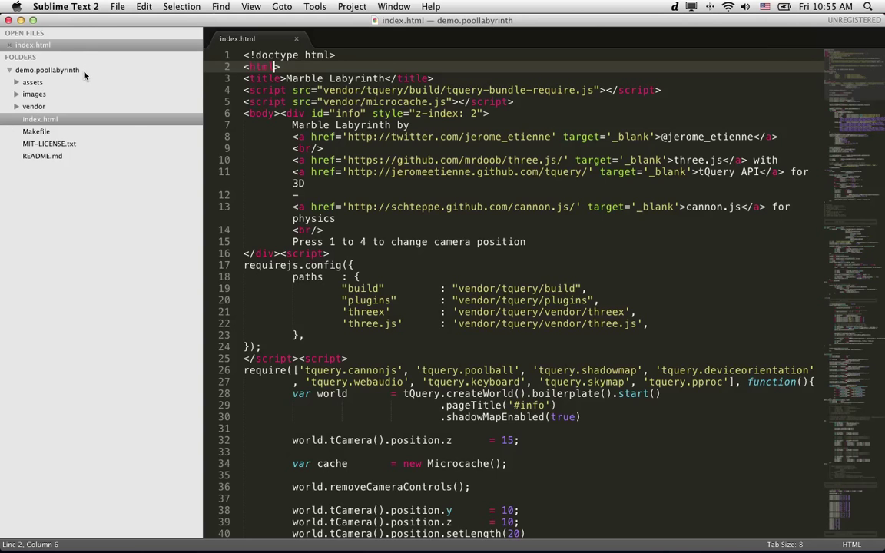
Create a new file in the demo.poollabyrinth folder for the pasted HAR data.
{"action": "right_click", "coordinate": [47, 70]}
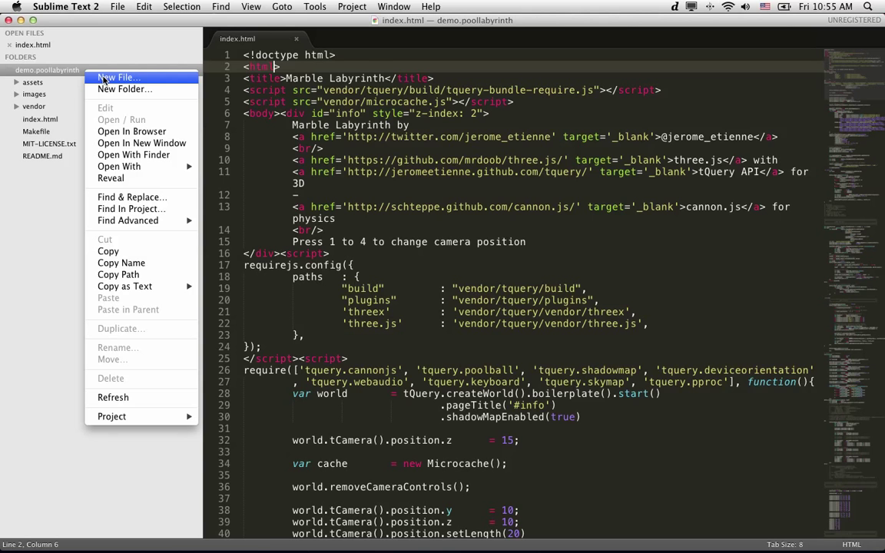
{"action": "left_click", "coordinate": [119, 77]}
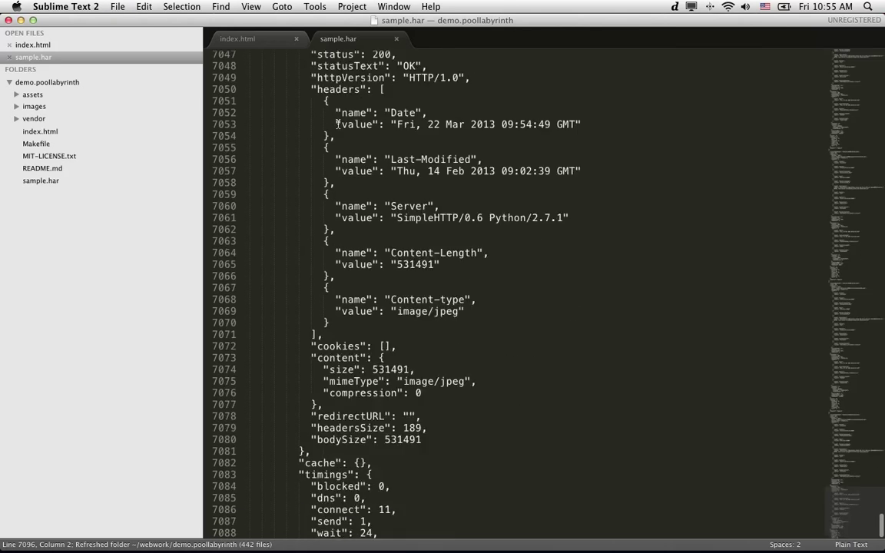
{"action": "scroll", "scroll_direction": "up", "scroll_amount": 3}
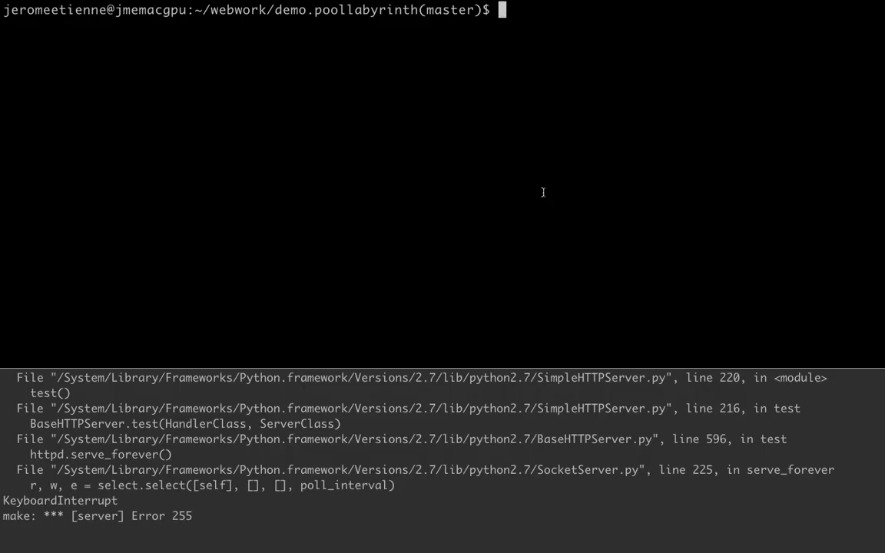
Install har2appcache globally with npm, then preview manifest.appcache with less and quit.
{"action": "type", "text": "sudo npm install -g har2appcache"}
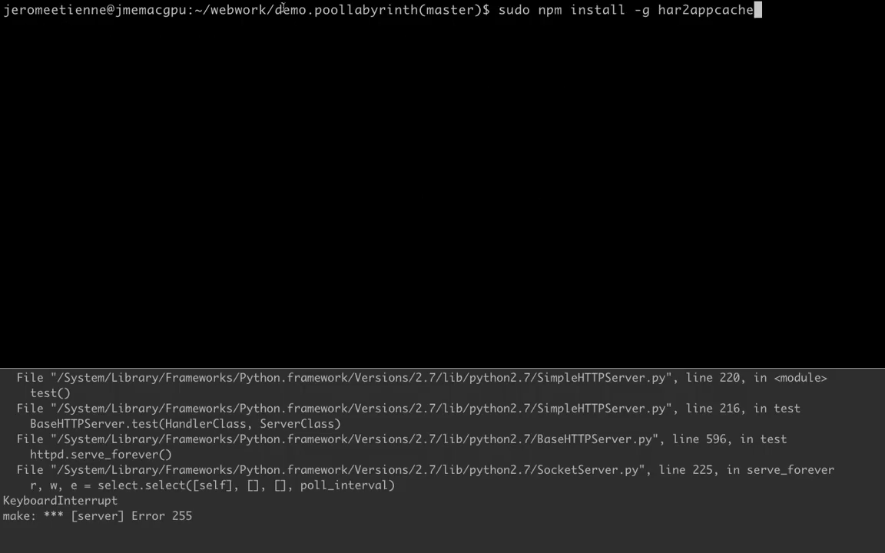
{"action": "mouse_move", "coordinate": [423, 15]}
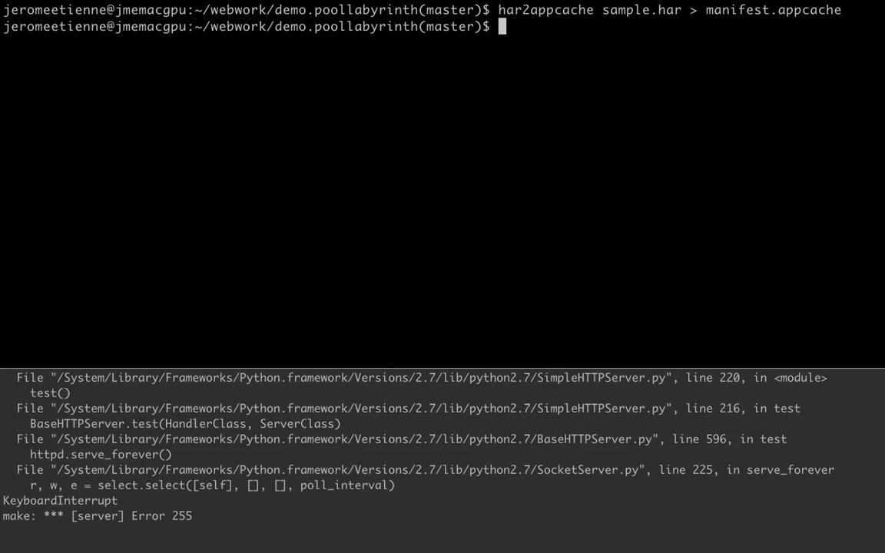
{"action": "type", "text": "less ma"}
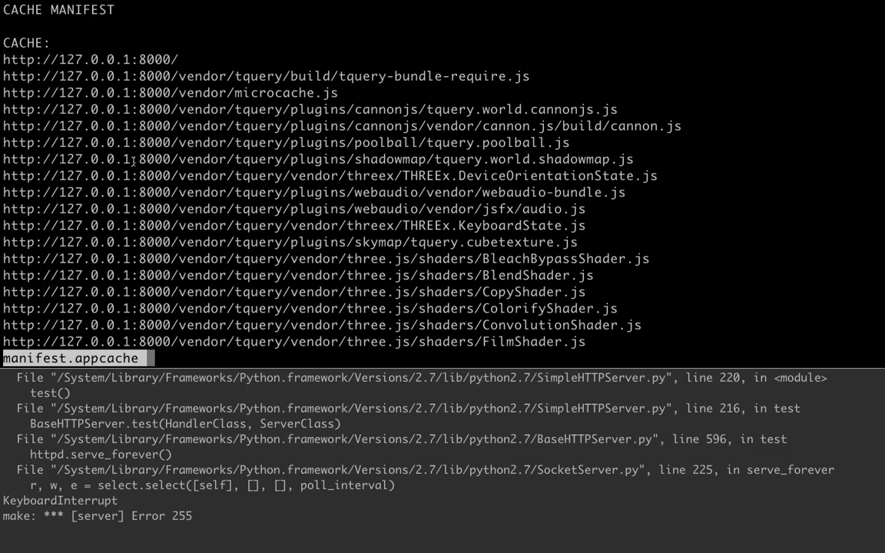
{"action": "key", "text": "q"}
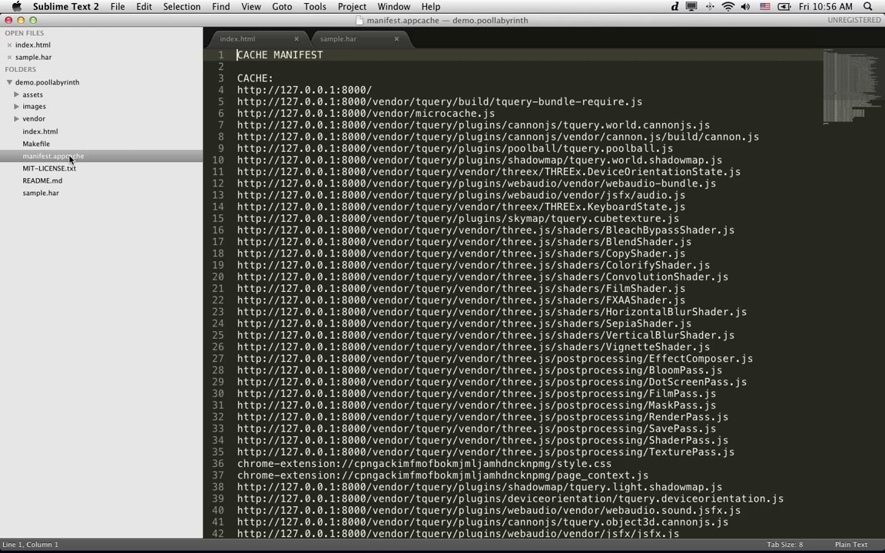
Add manifest='manifest.appcache' to index.html's <html> tag and save.
{"action": "left_click", "coordinate": [237, 38]}
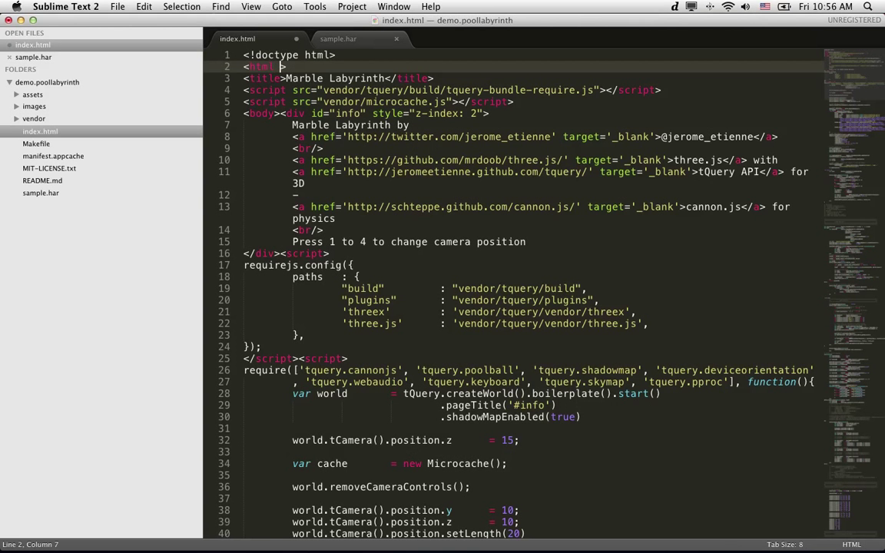
{"action": "type", "text": "manifa"}
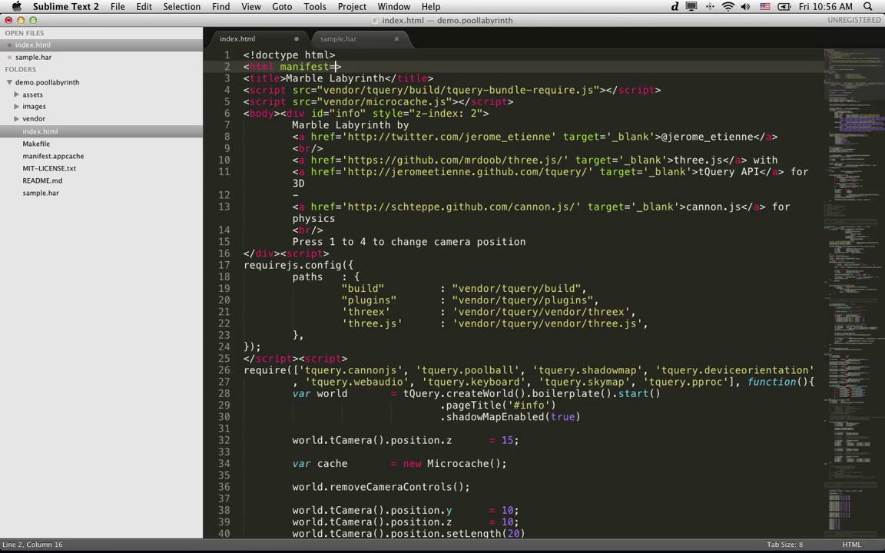
{"action": "type", "text": "mani'>"}
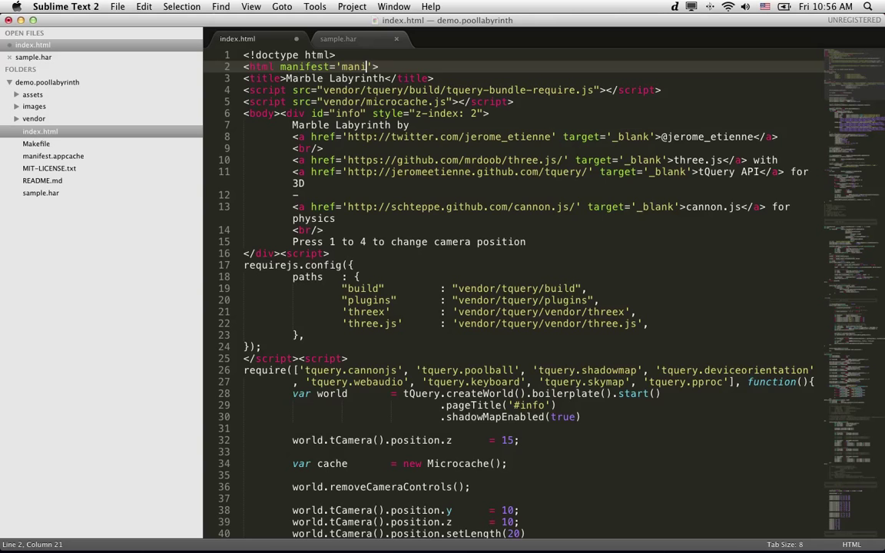
{"action": "type", "text": "fest.p"}
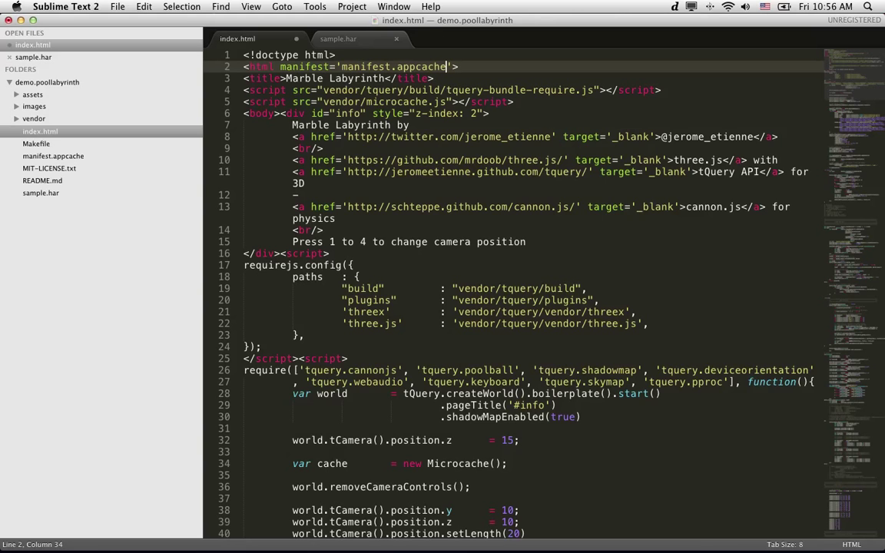
{"action": "key", "text": "cmd+s"}
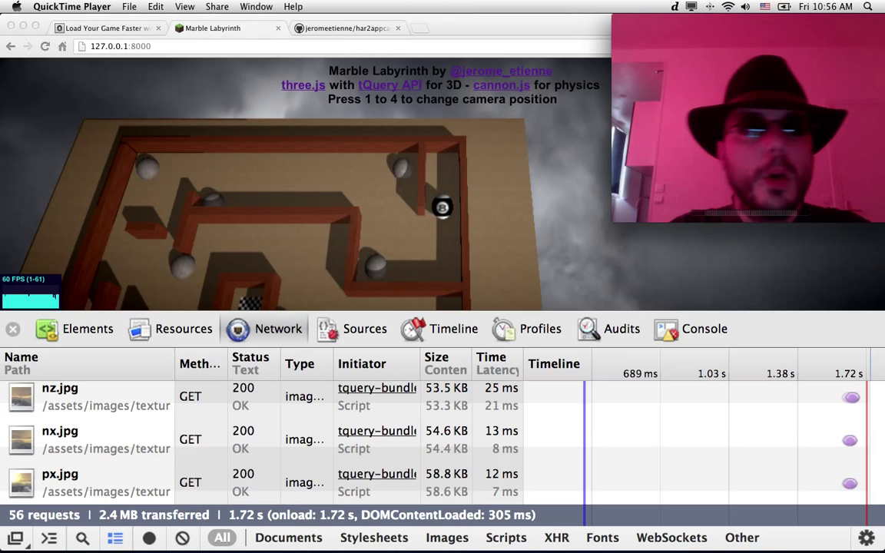
Reload the game and check the console for Application Cache progress reaching 54 of 54.
{"action": "left_click", "coordinate": [184, 6]}
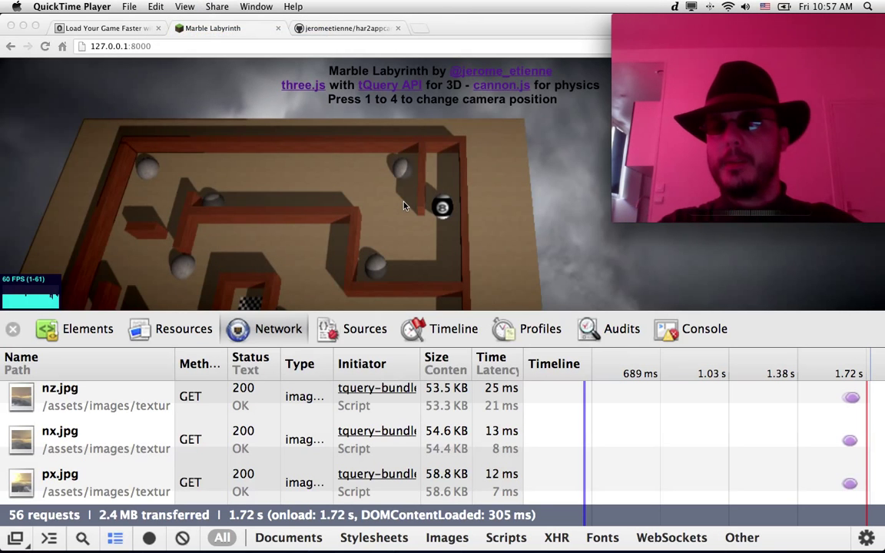
{"action": "mouse_move", "coordinate": [407, 244]}
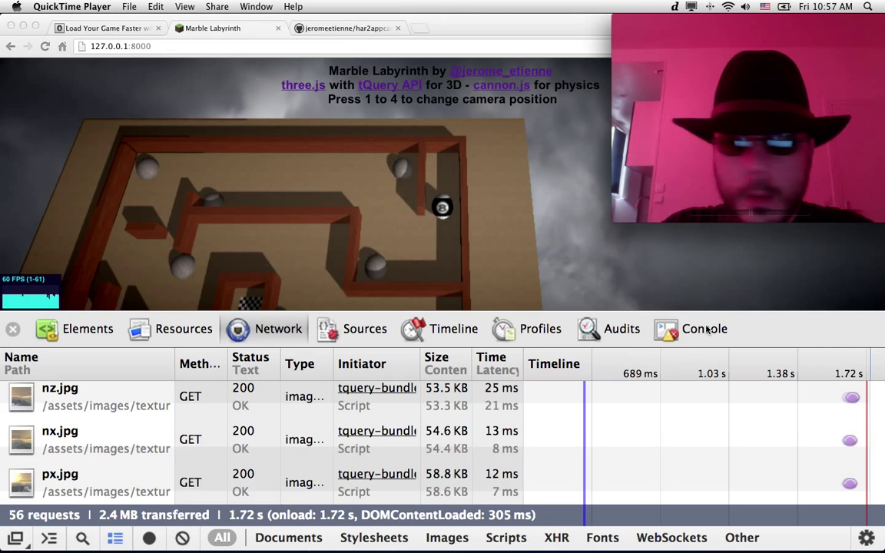
{"action": "left_click", "coordinate": [703, 329]}
{"action": "type", "text": "1"}
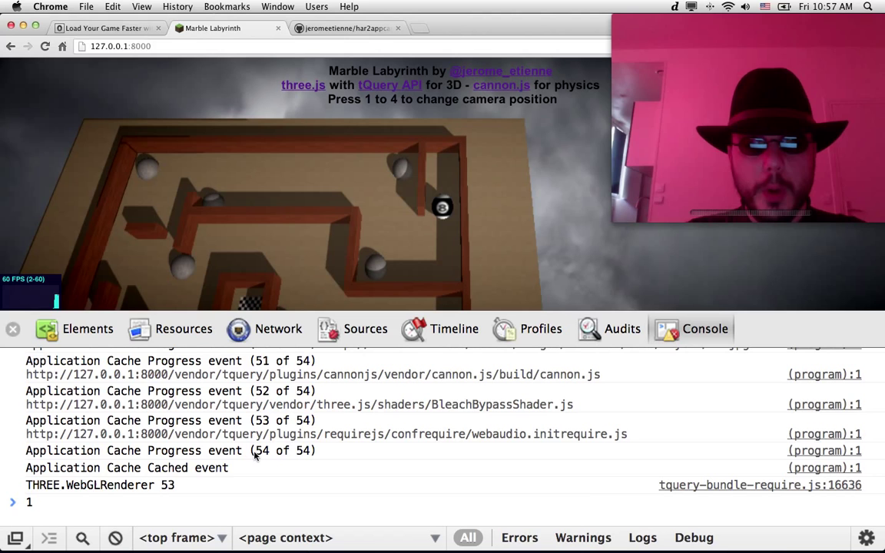
Confirm 0 B transferred in the Network log, then check the console's NoUpdate cache event.
{"action": "left_click", "coordinate": [277, 329]}
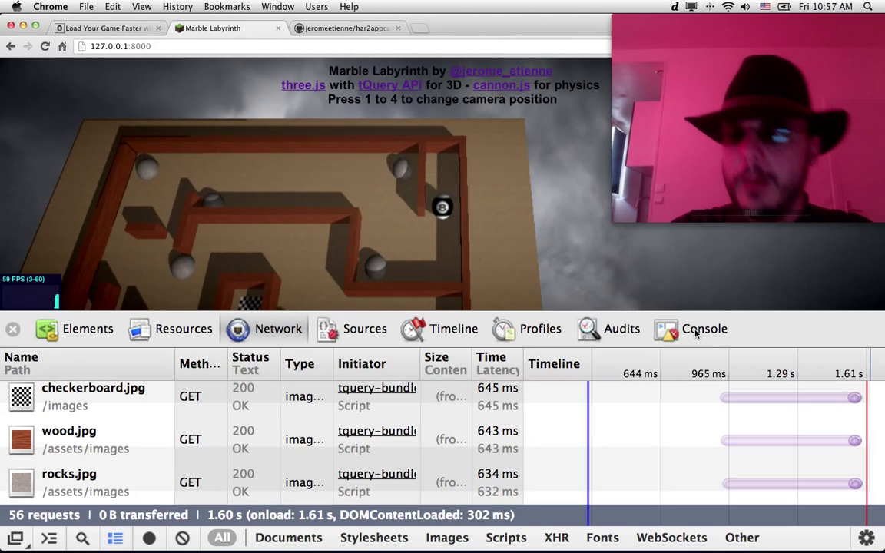
{"action": "left_click", "coordinate": [703, 328]}
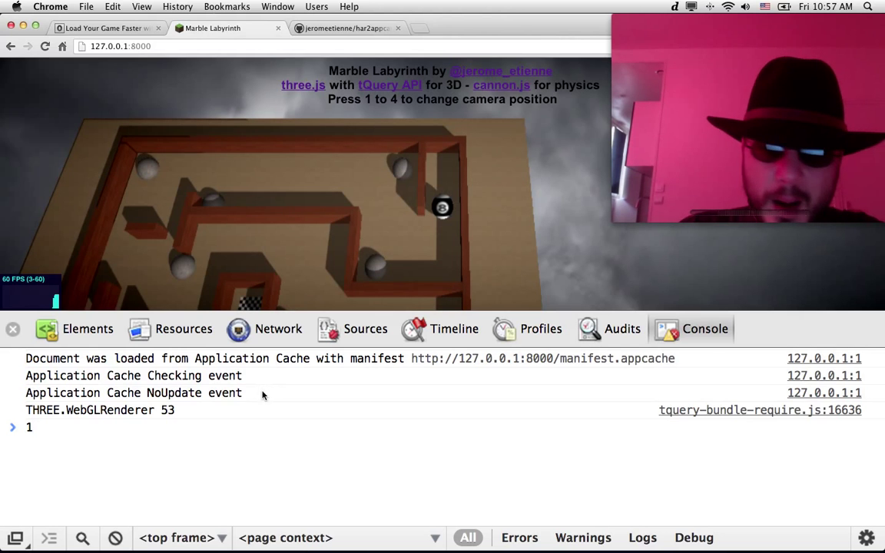